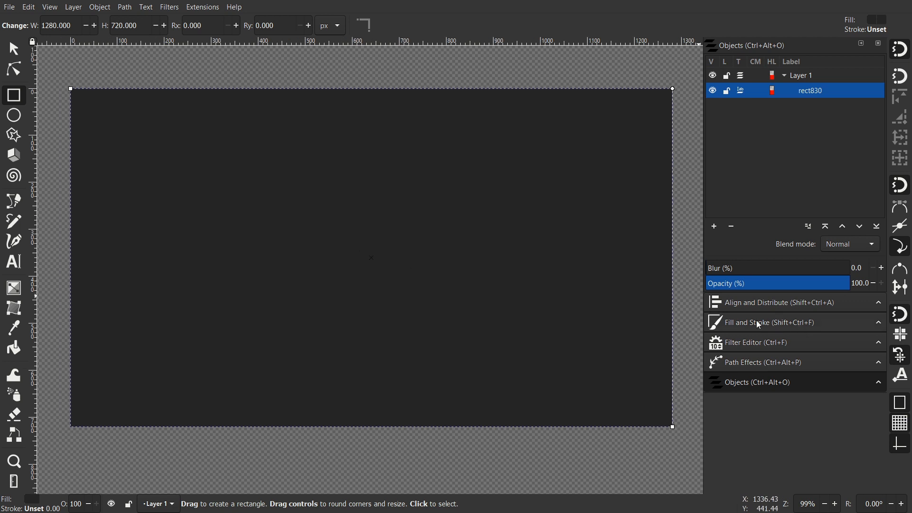
Step: Switch the dark gray rectangle's fill to a radial gradient in Fill and Stroke
{"action": "left_click", "coordinate": [767, 322]}
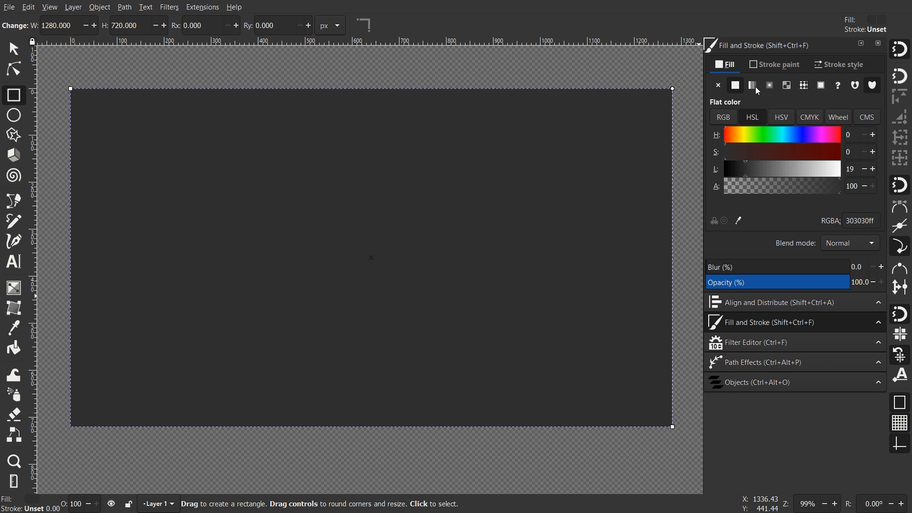
{"action": "mouse_move", "coordinate": [767, 87]}
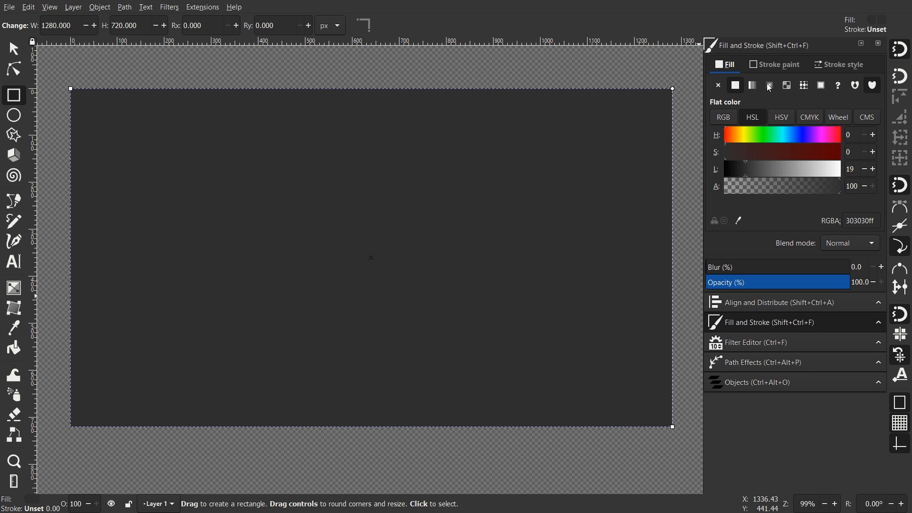
{"action": "left_click", "coordinate": [768, 84]}
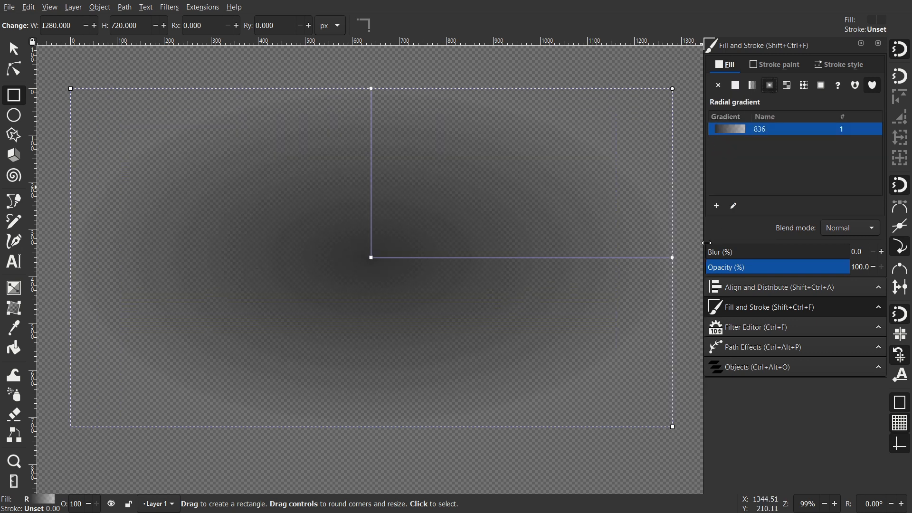
Step: Darken a gradient stop to near black (HSL lightness about 6), then head to the filter editor
{"action": "left_click", "coordinate": [734, 84]}
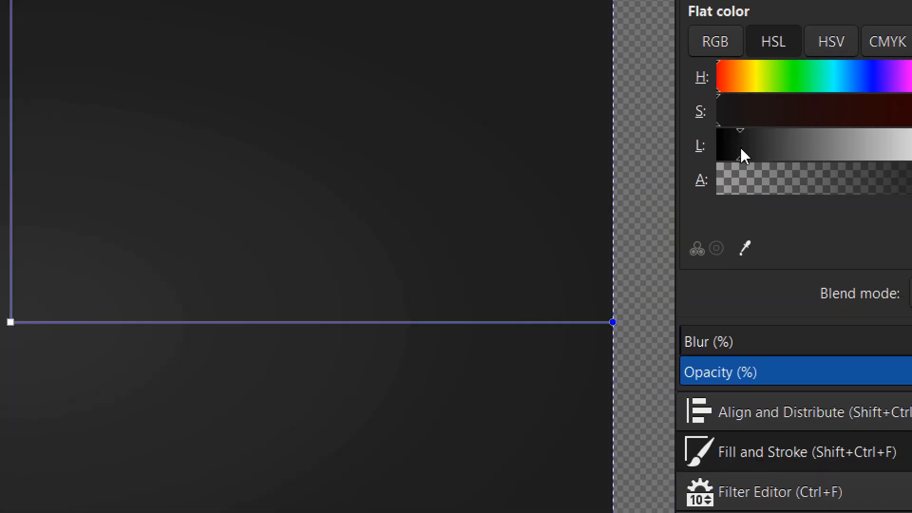
{"action": "mouse_move", "coordinate": [737, 152]}
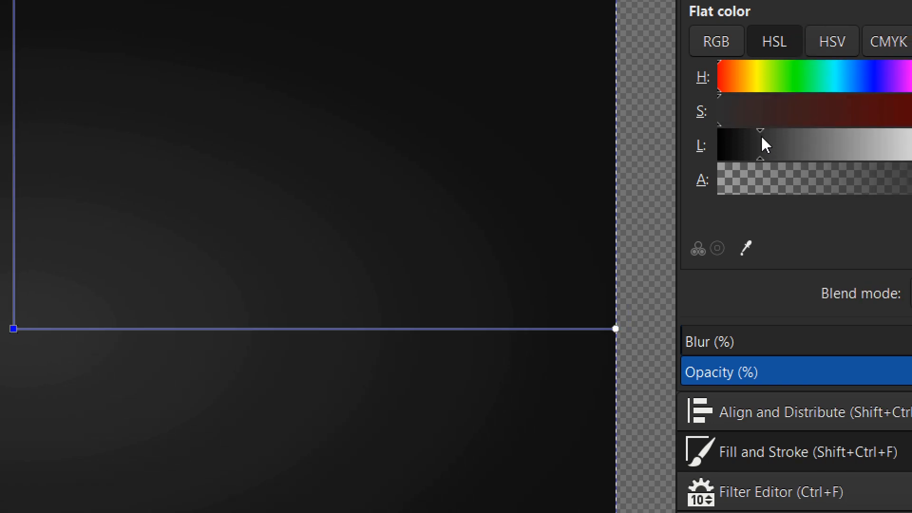
{"action": "mouse_move", "coordinate": [433, 296]}
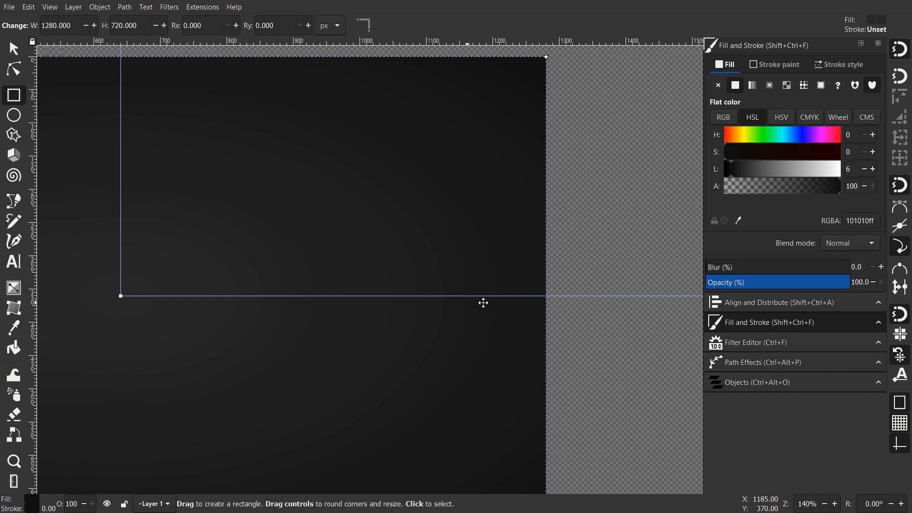
{"action": "left_click", "coordinate": [757, 342]}
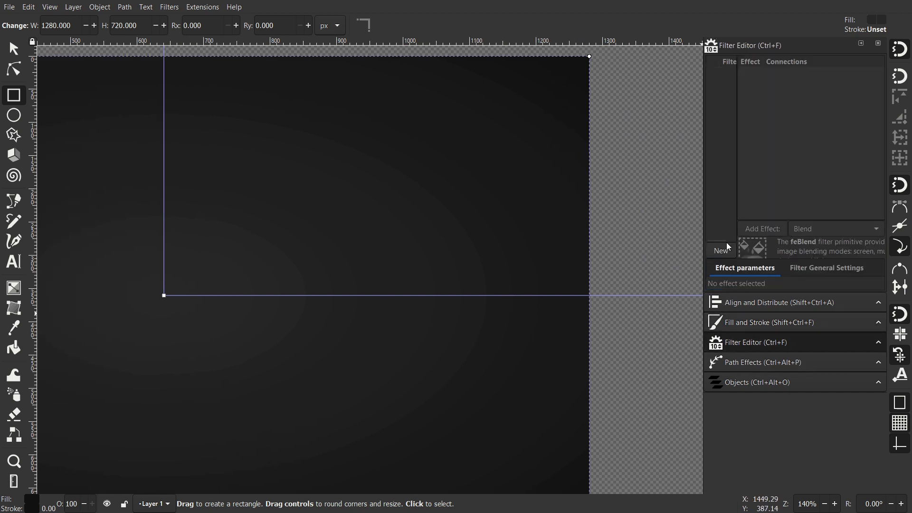
Step: Create a new filter0 in the Filter Editor and apply it to the rectangle
{"action": "left_click", "coordinate": [720, 250]}
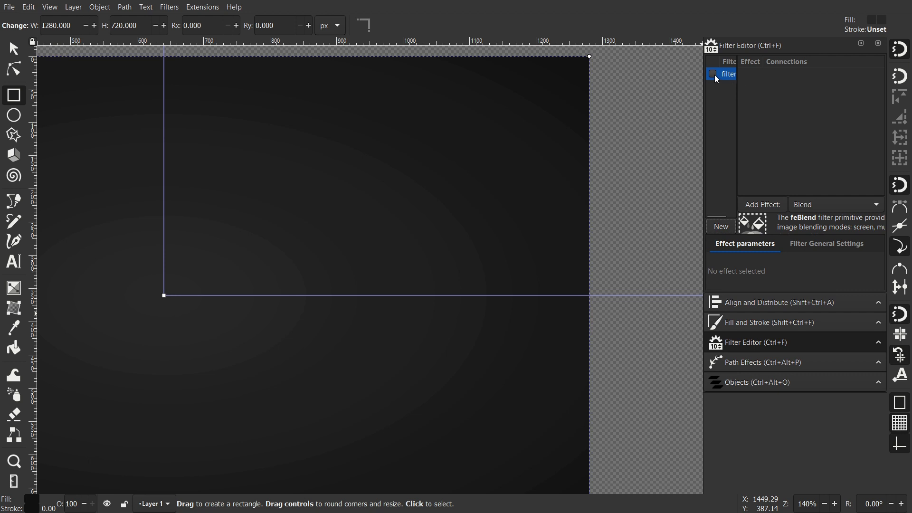
{"action": "mouse_move", "coordinate": [165, 11]}
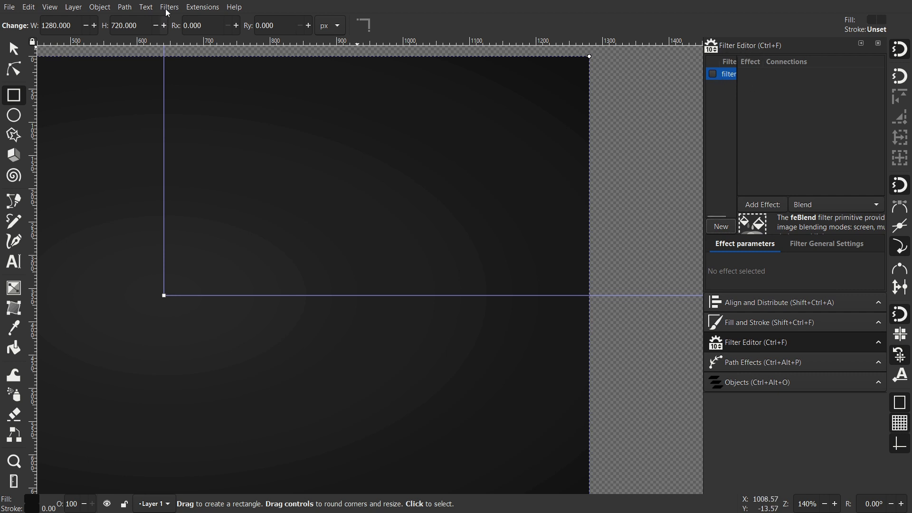
{"action": "left_click", "coordinate": [169, 6]}
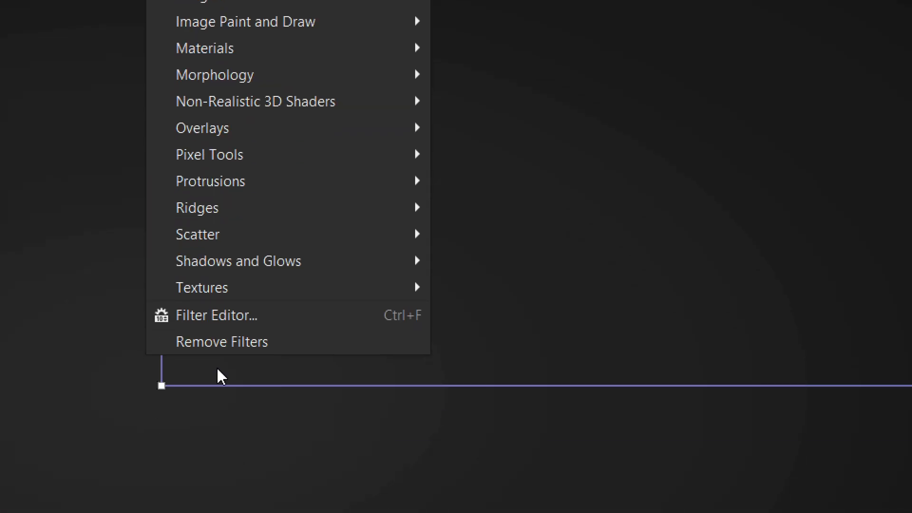
{"action": "left_click", "coordinate": [216, 314]}
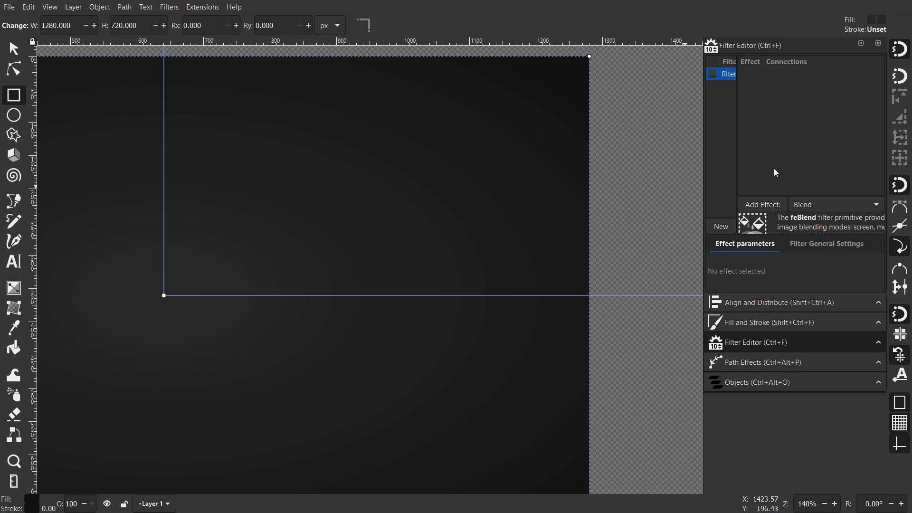
{"action": "mouse_move", "coordinate": [703, 82]}
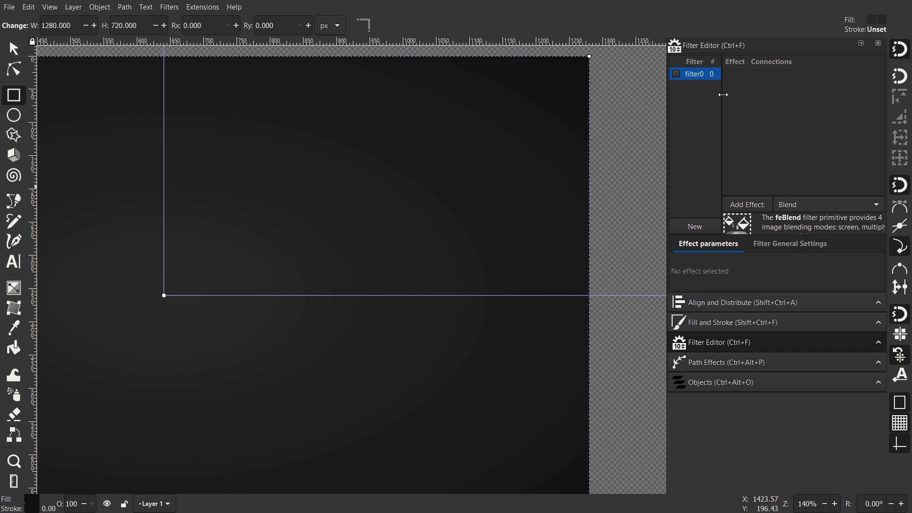
{"action": "left_click", "coordinate": [676, 75]}
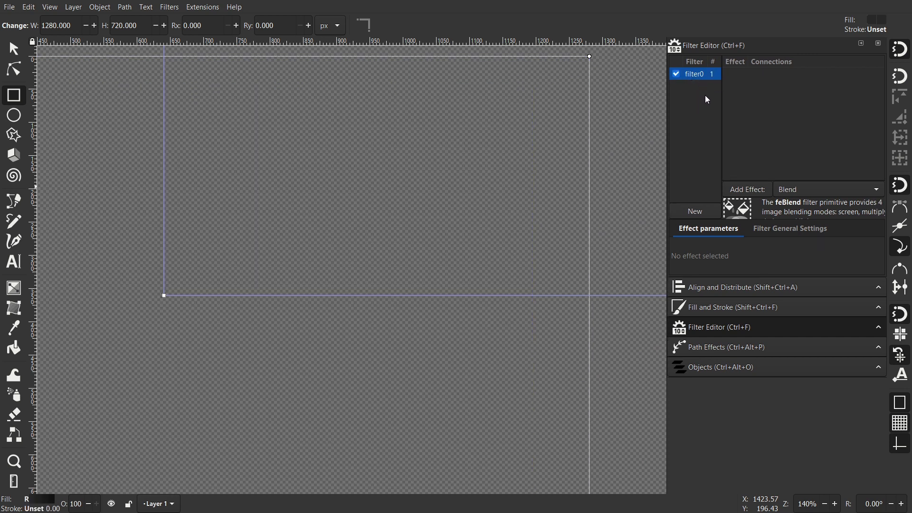
{"action": "mouse_move", "coordinate": [799, 196]}
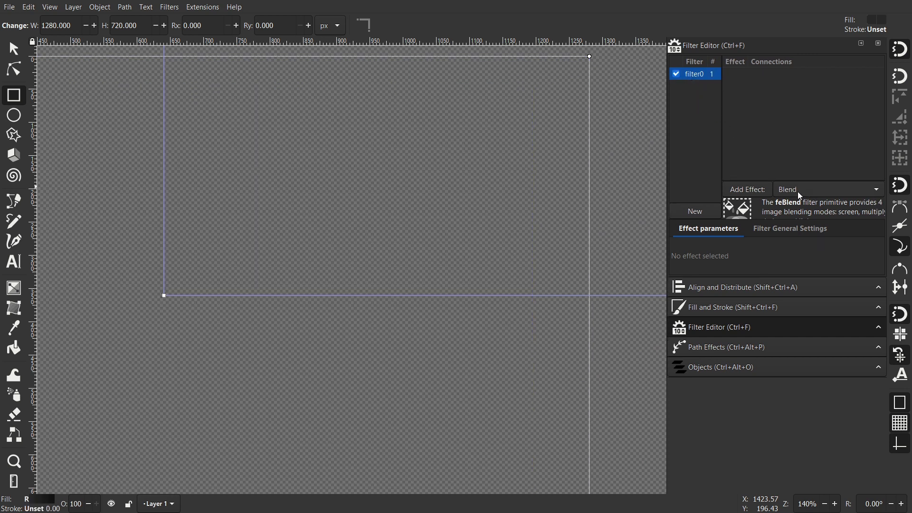
{"action": "left_click", "coordinate": [875, 189]}
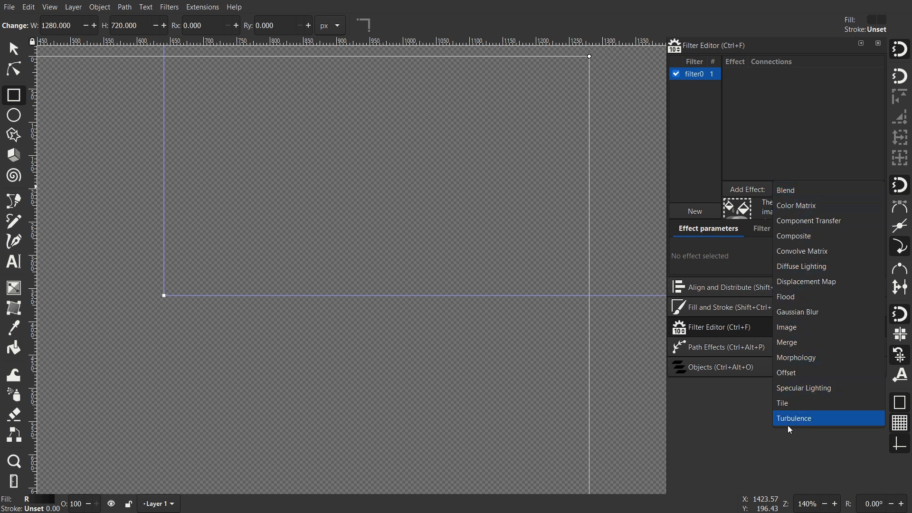
Step: Add a Turbulence effect with fractal noise and 2 octaves, selecting Displacement Map to add next
{"action": "left_click", "coordinate": [792, 418]}
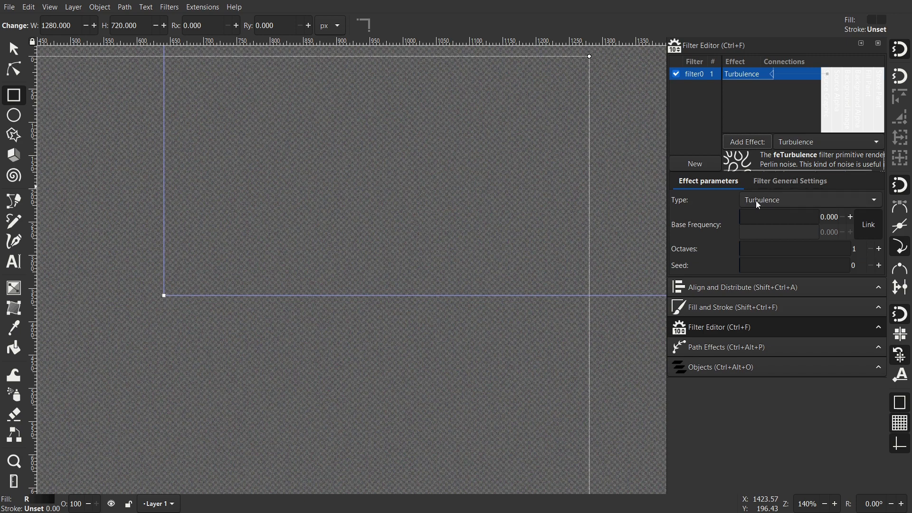
{"action": "left_click", "coordinate": [808, 199]}
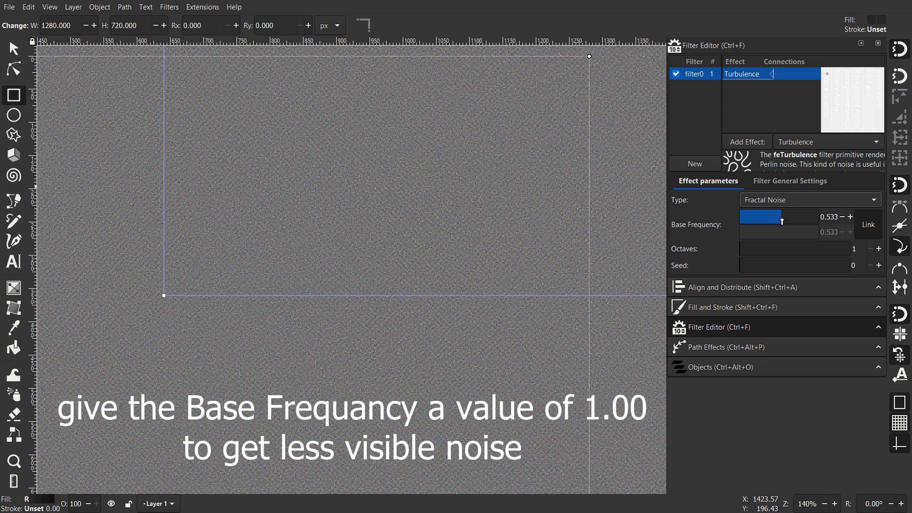
{"action": "left_click", "coordinate": [878, 248]}
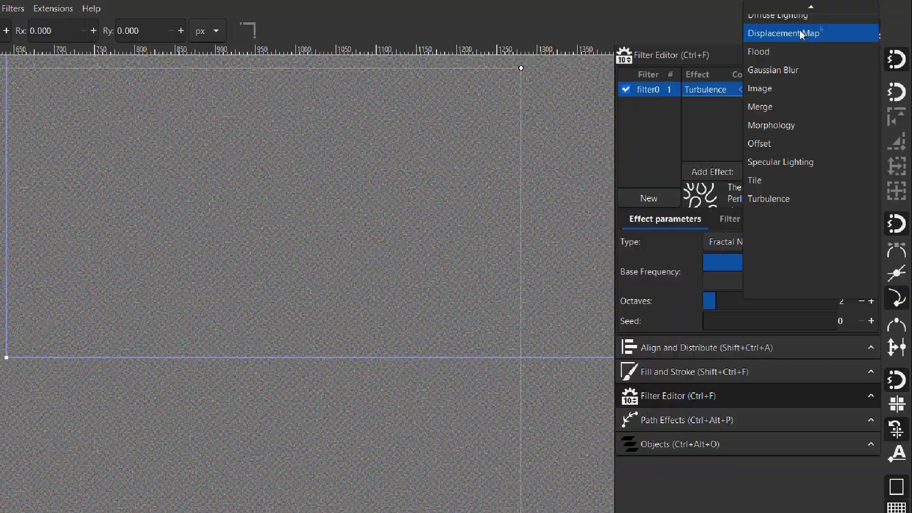
{"action": "left_click", "coordinate": [785, 32]}
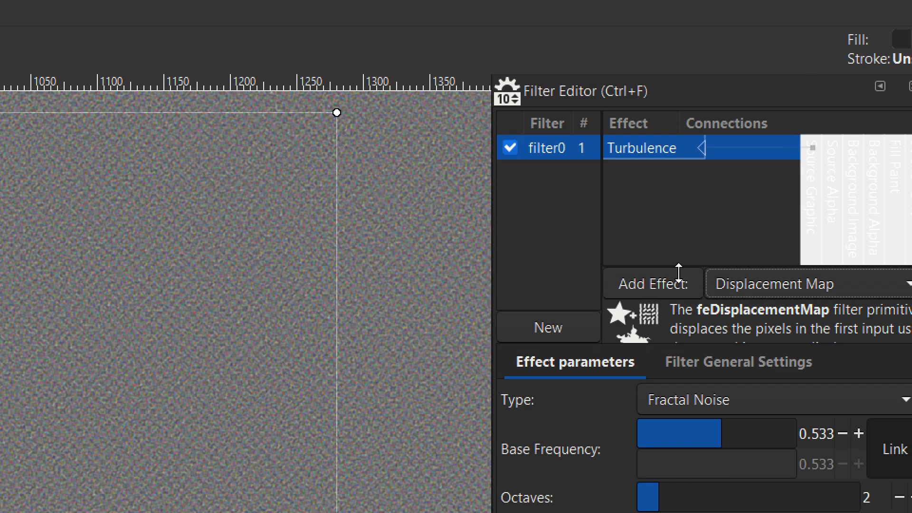
Step: Add a Displacement Map with scale 100, red X displacement and blue Y displacement
{"action": "left_click", "coordinate": [651, 284]}
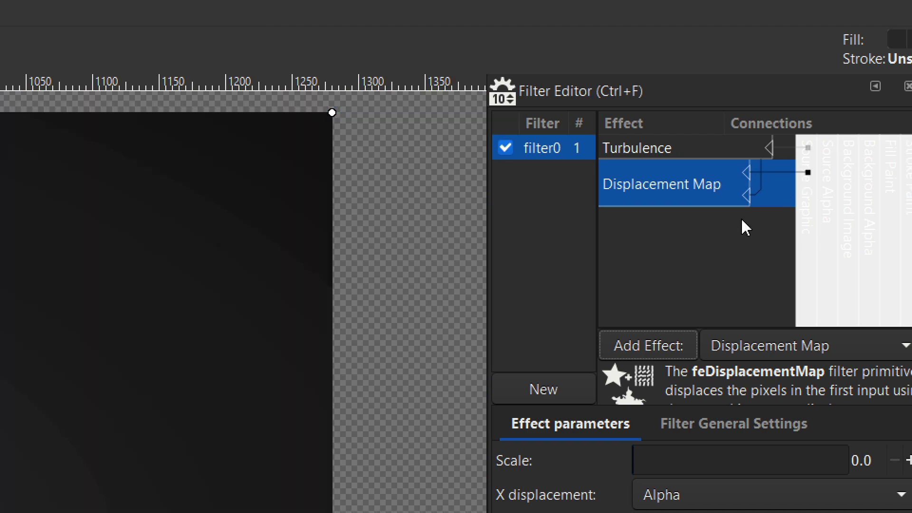
{"action": "scroll", "scroll_direction": "down", "scroll_amount": 3}
{"action": "type", "text": "100"}
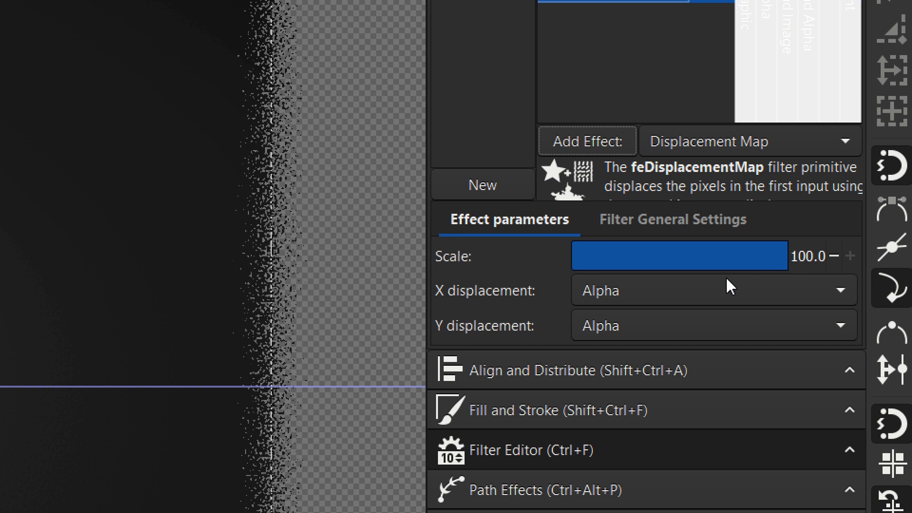
{"action": "left_click", "coordinate": [709, 290]}
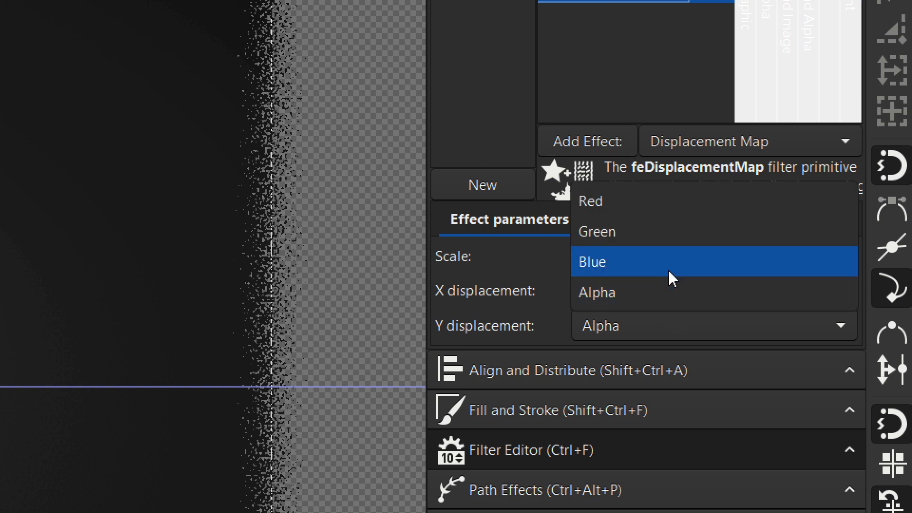
{"action": "left_click", "coordinate": [589, 200]}
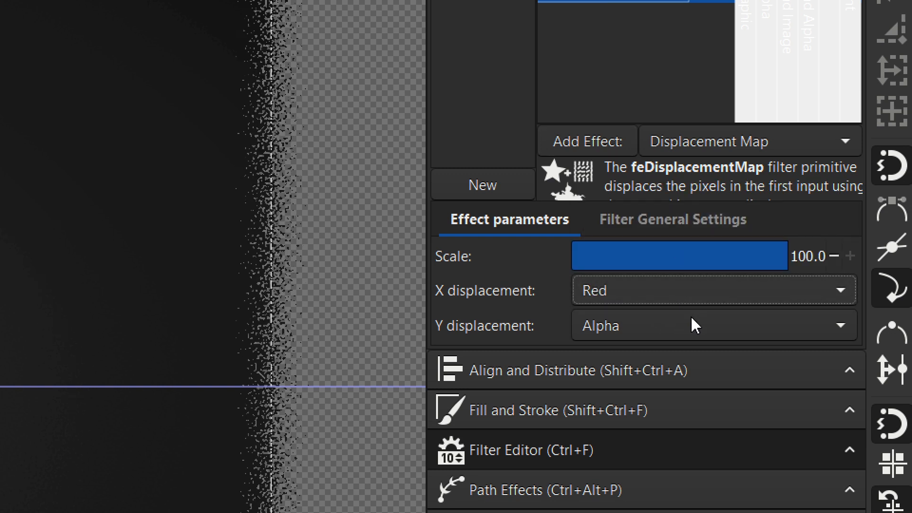
{"action": "left_click", "coordinate": [713, 325]}
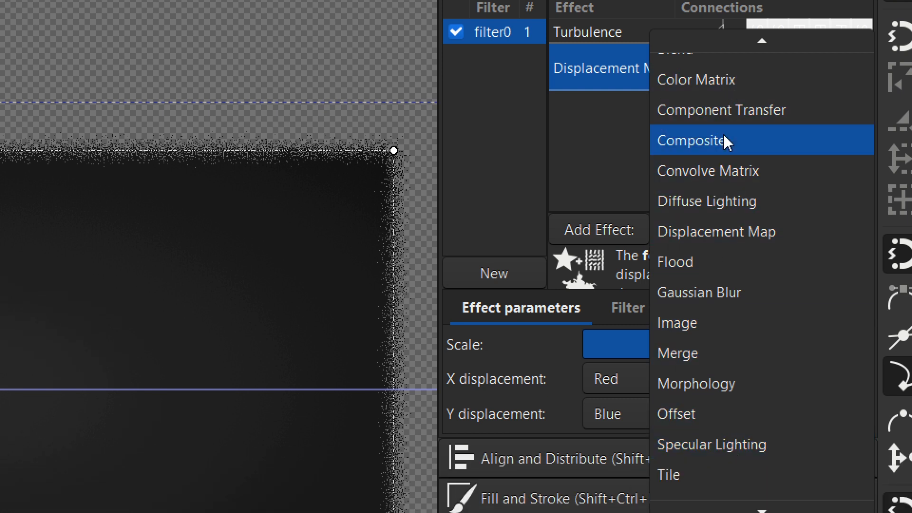
Step: Add a Composite effect fed by the source graphic with the Atop operator
{"action": "left_click", "coordinate": [691, 140]}
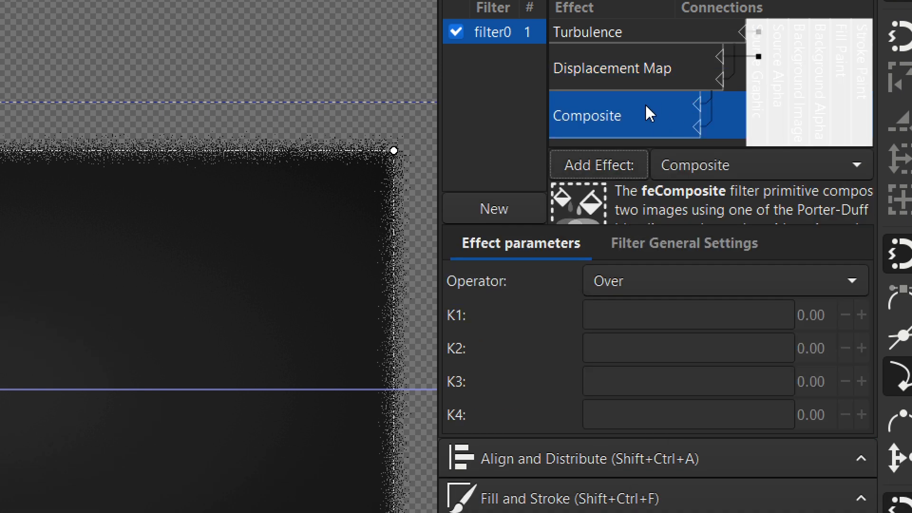
{"action": "mouse_move", "coordinate": [715, 97]}
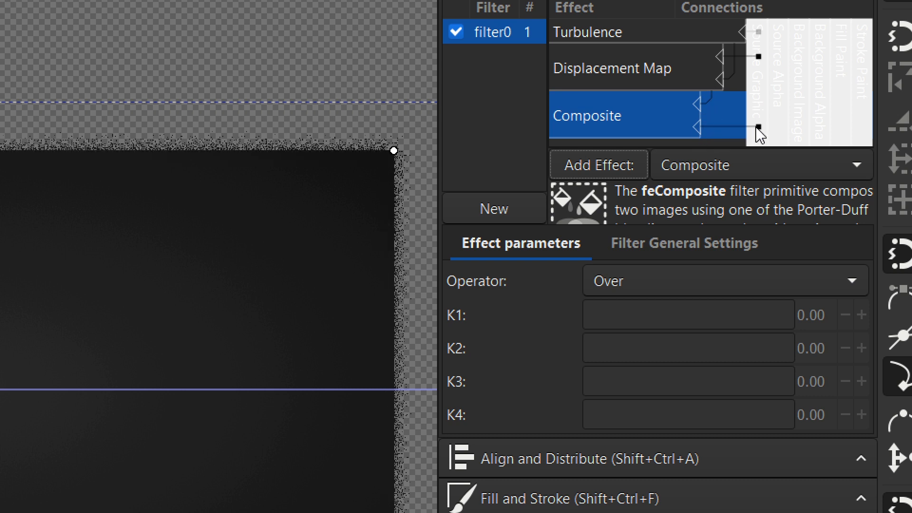
{"action": "mouse_move", "coordinate": [751, 257]}
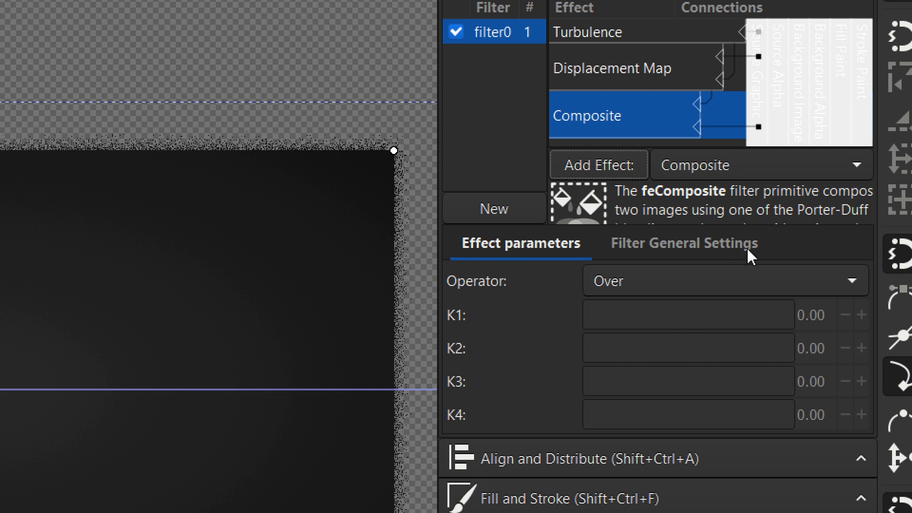
{"action": "left_click", "coordinate": [723, 281]}
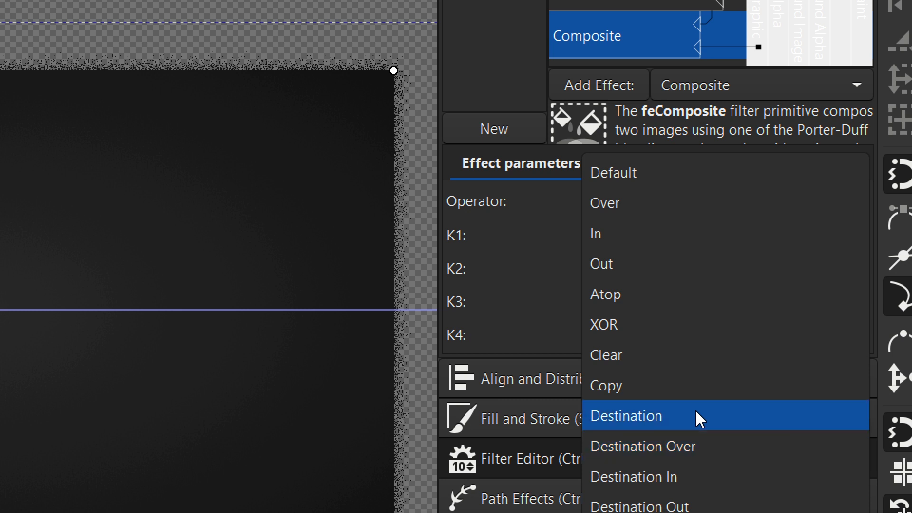
{"action": "left_click", "coordinate": [605, 295]}
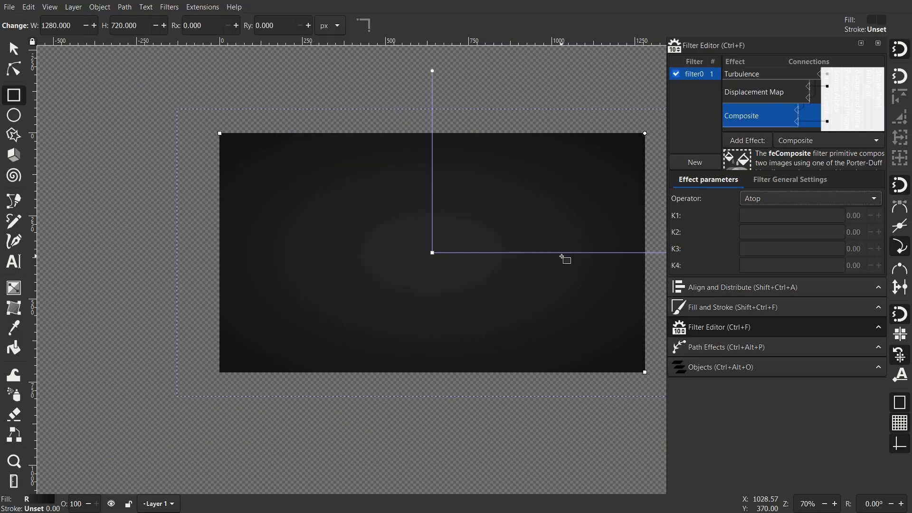
{"action": "left_click", "coordinate": [741, 74]}
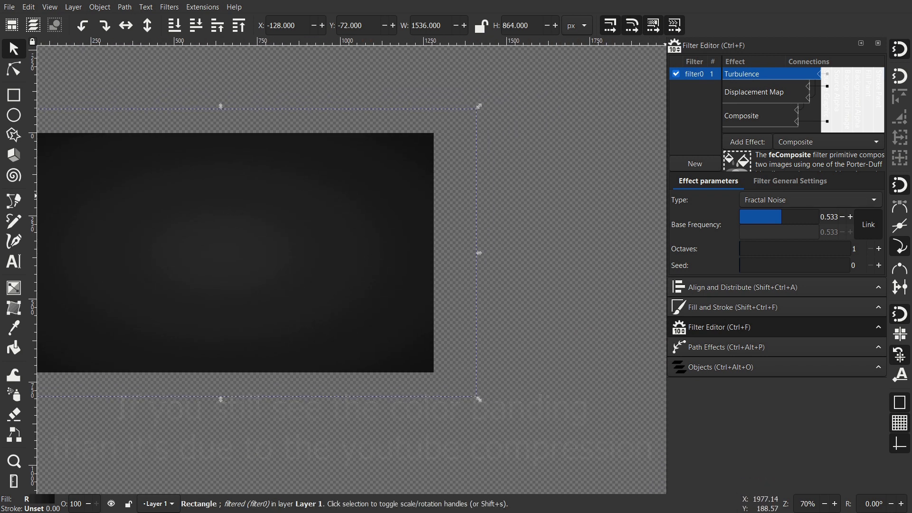
Step: Switch filter0 off and zoom in to compare the gradient's banding
{"action": "left_click", "coordinate": [790, 180]}
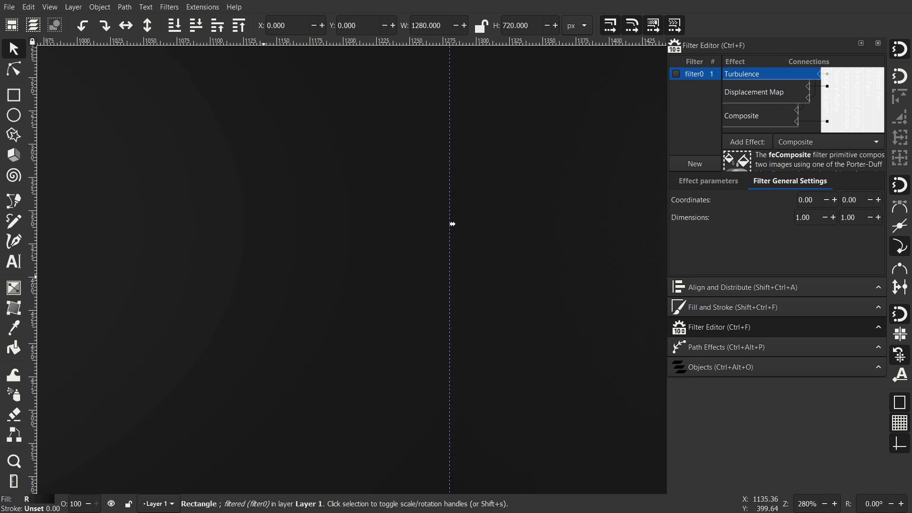
{"action": "scroll", "scroll_direction": "right", "scroll_amount": 3}
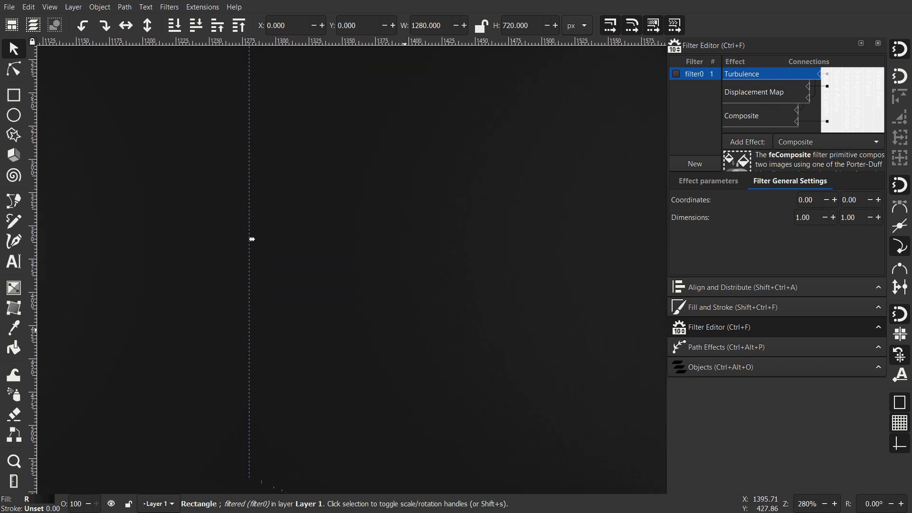
{"action": "scroll", "scroll_direction": "down", "scroll_amount": 3}
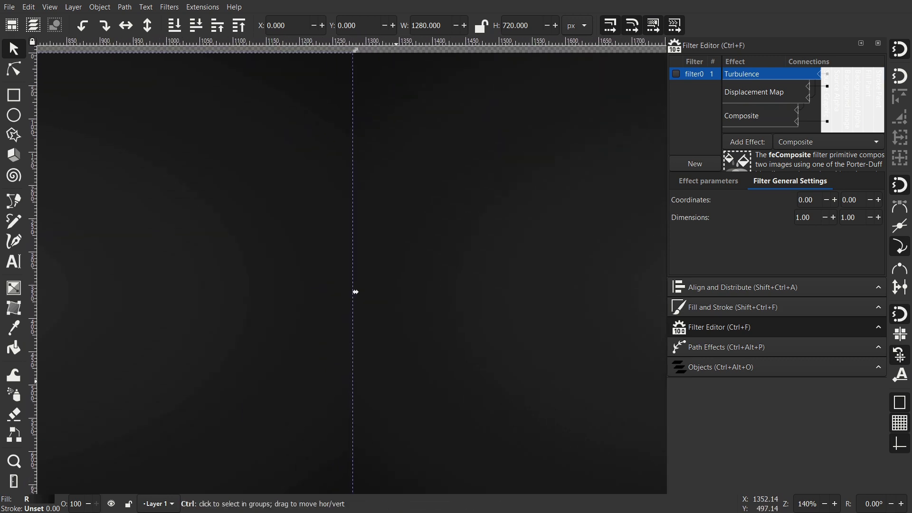